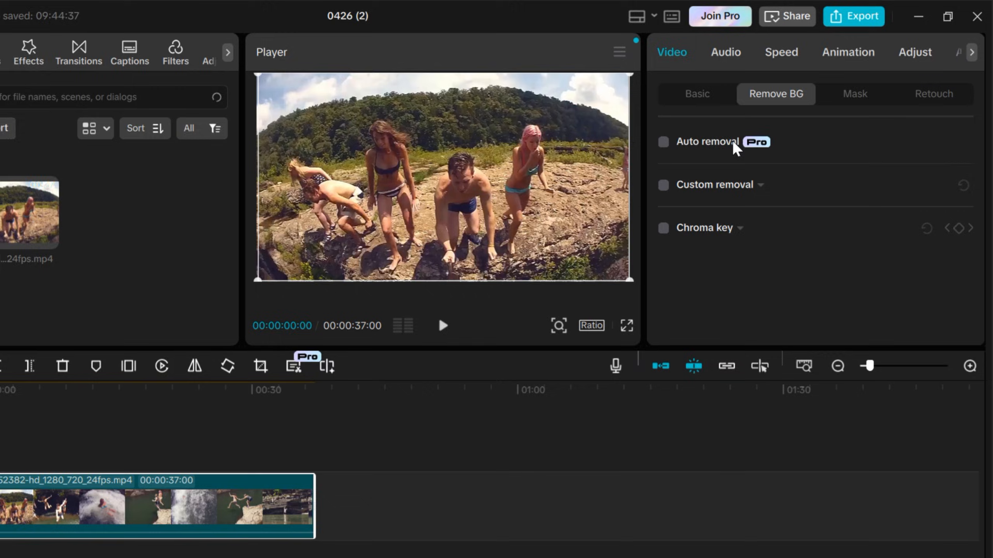
Step: Close the CapCut project editor, leaving the Windows desktop showing
left_click(712, 184)
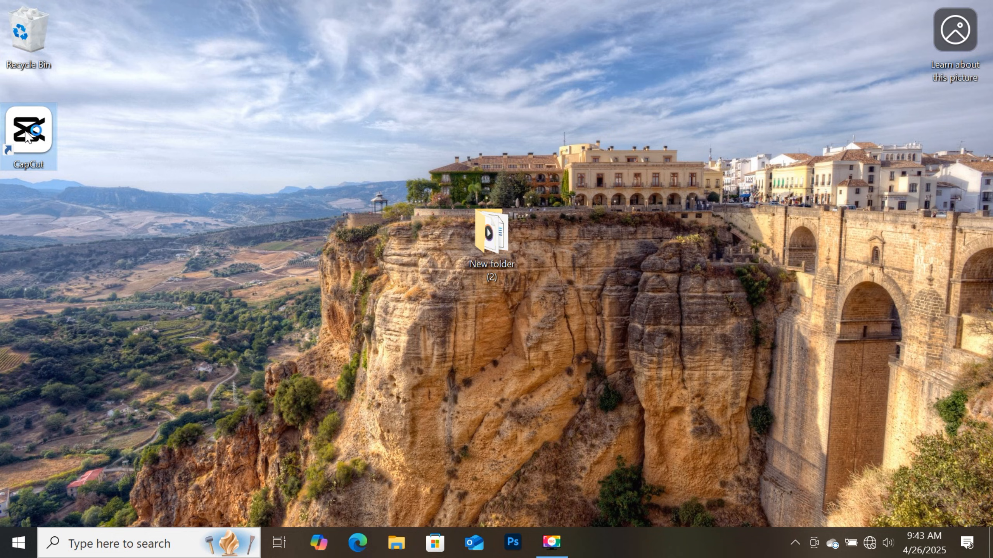
Step: Relaunch CapCut, confirm version 6.2.0 Beta in Settings, and create a new project
double_click(28, 129)
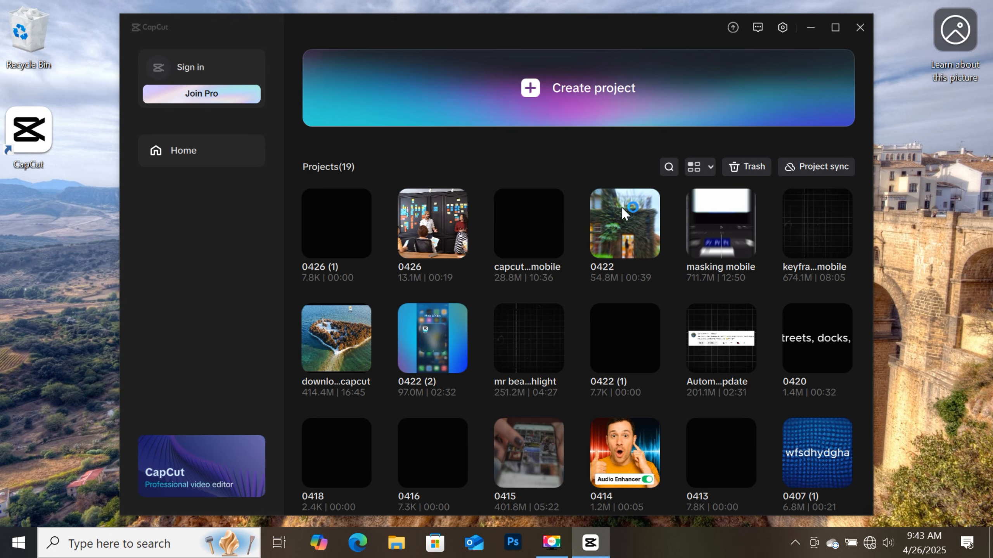
mouse_move(731, 193)
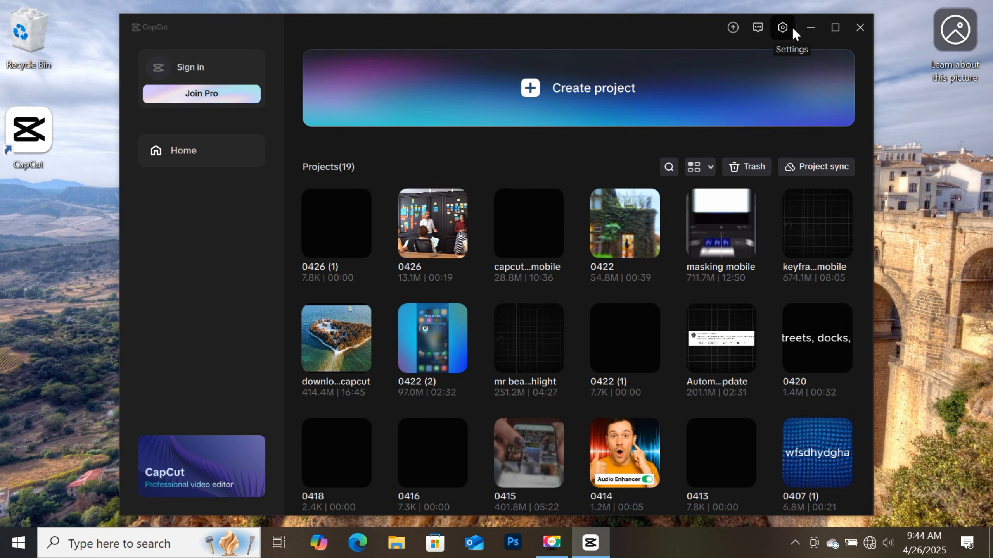
left_click(782, 27)
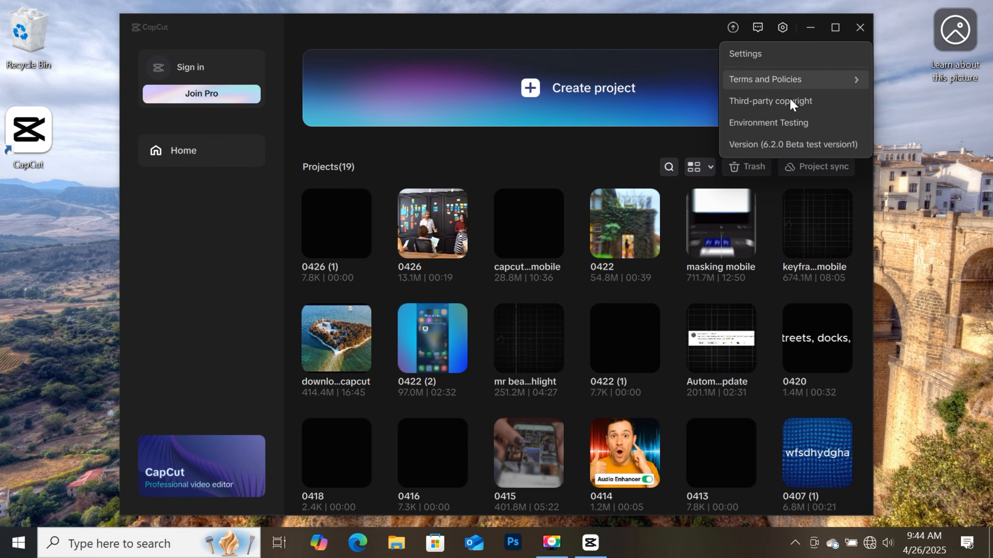
mouse_move(788, 158)
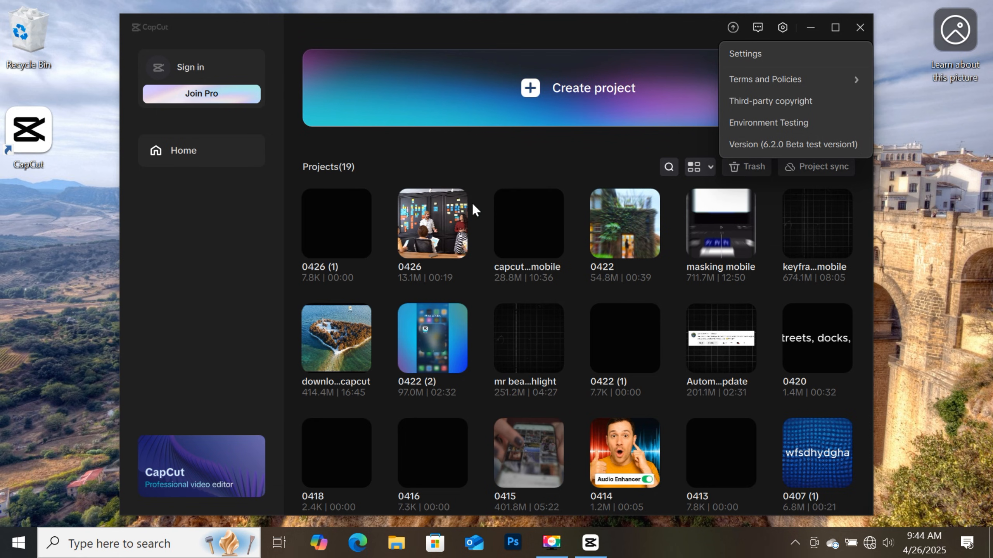
left_click(504, 98)
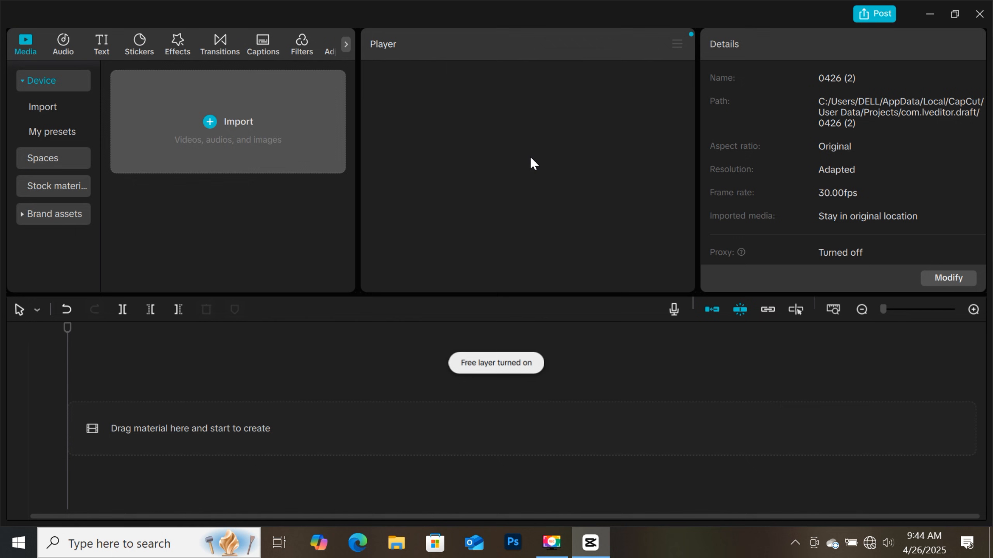
Step: Import the 852382 cliff-jumping video onto the timeline and browse the Pro-locked text-to-speech voices
left_click(228, 121)
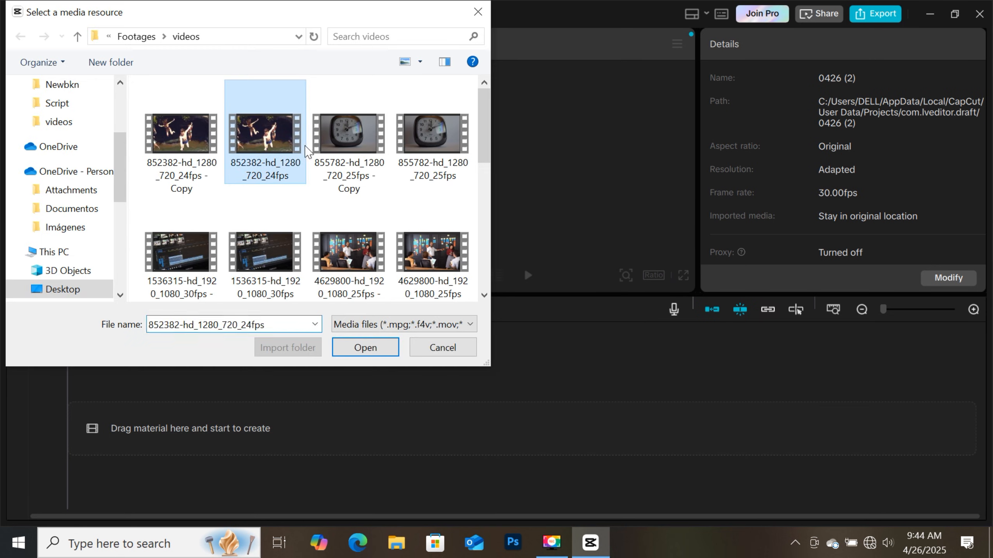
left_click(365, 347)
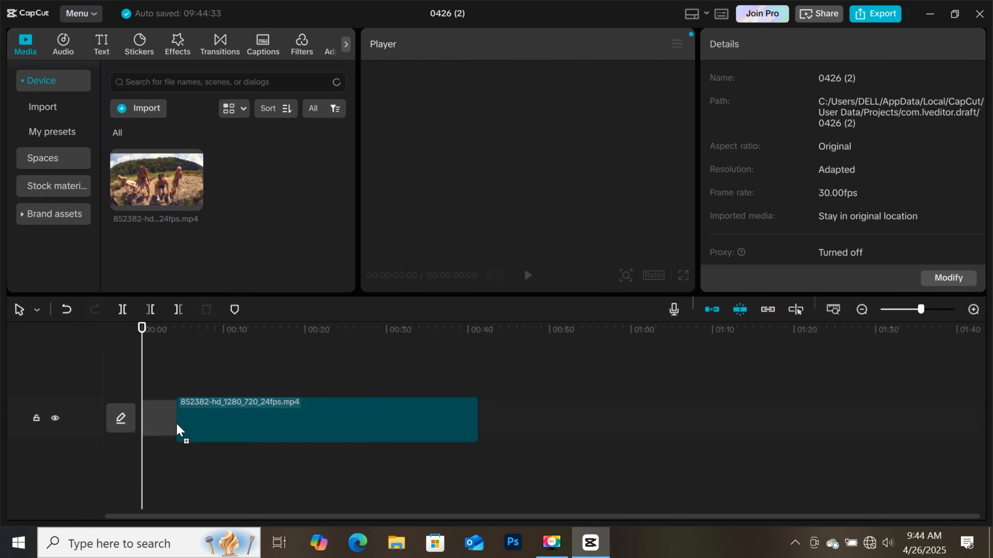
left_click(101, 43)
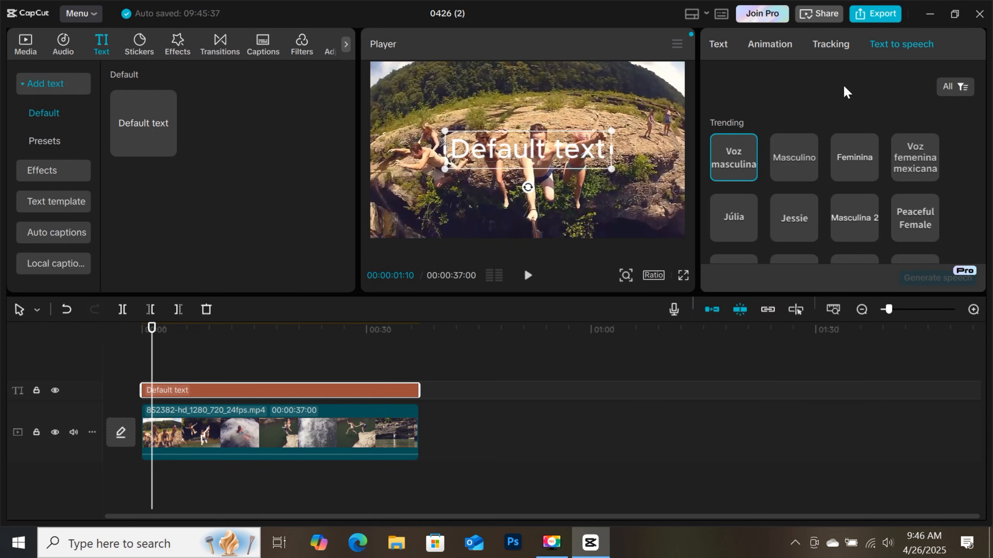
scroll("down", 3)
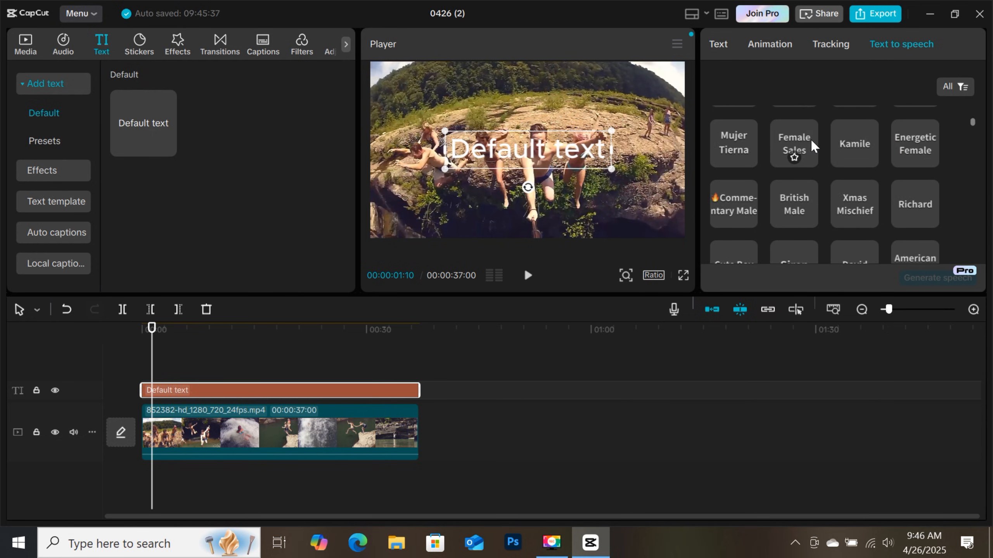
scroll("down", 3)
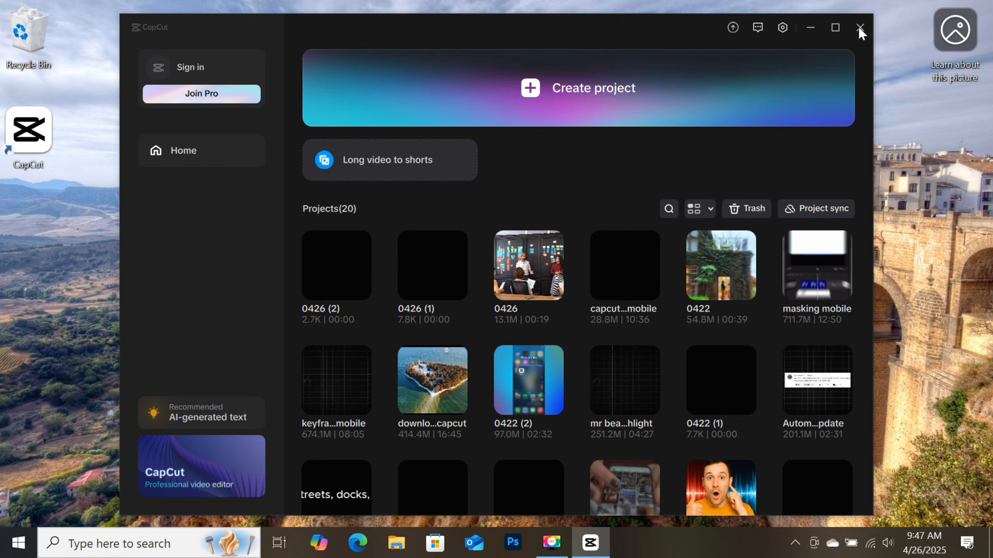
Step: Quit CapCut and dismiss the Recommended features window
left_click(201, 412)
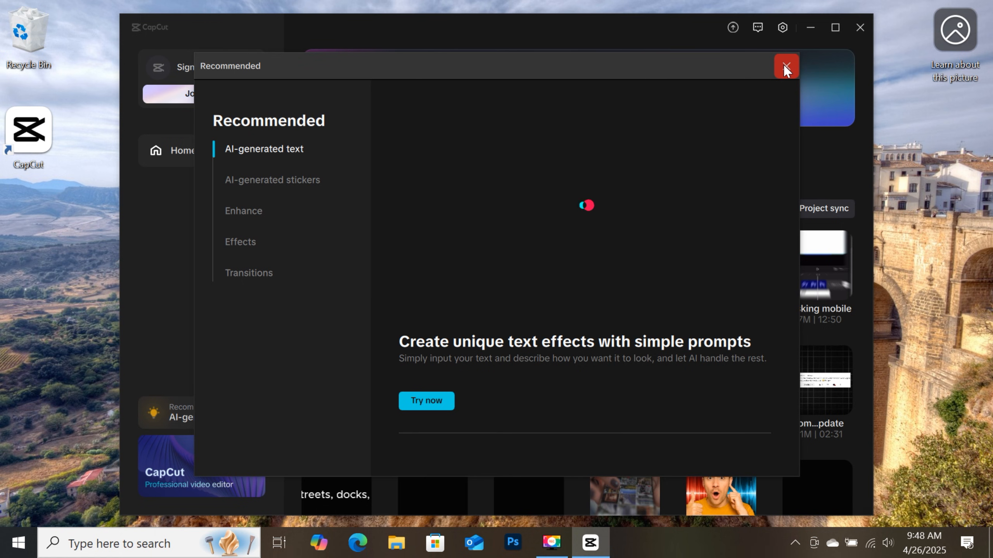
left_click(785, 67)
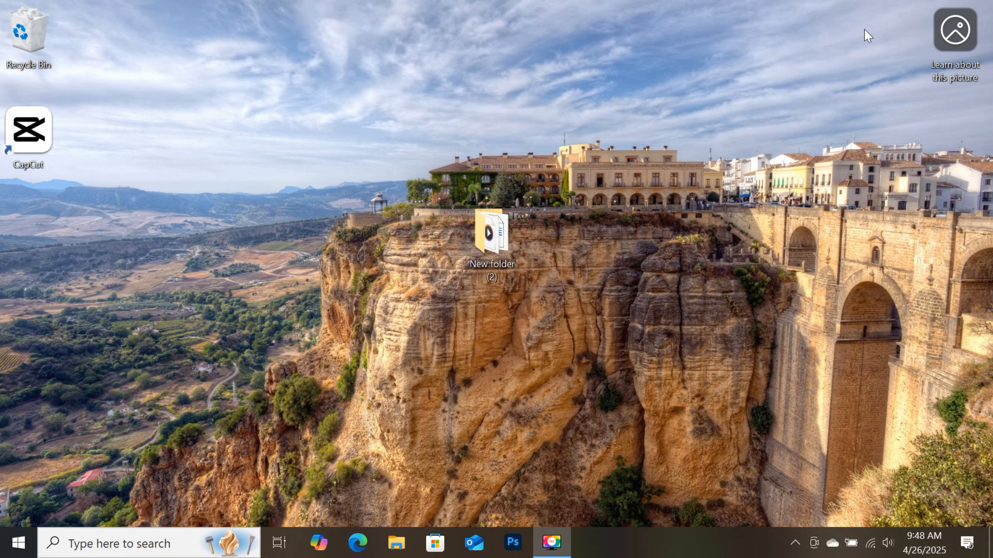
Step: Open the CapCut shortcut's file location from its Properties, showing the version folders
right_click(28, 130)
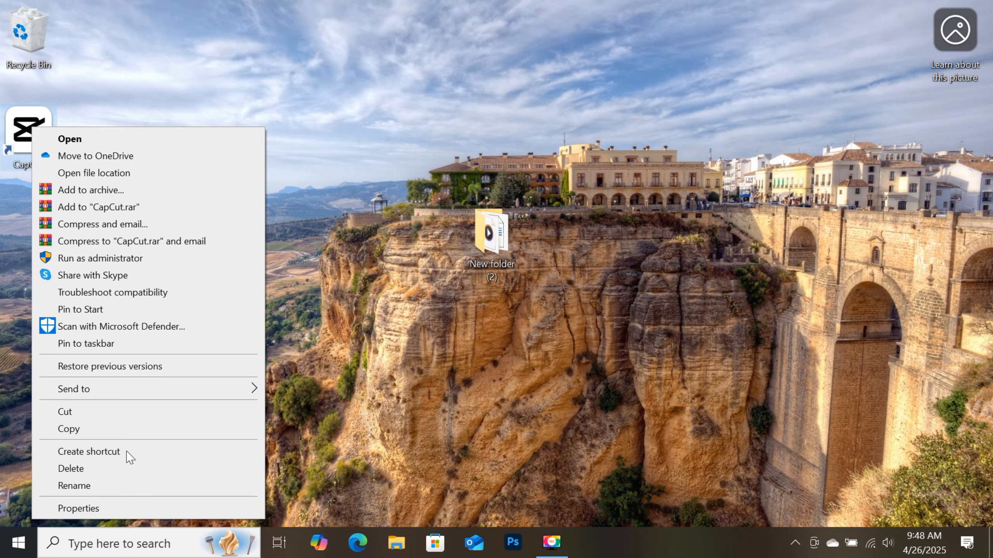
left_click(77, 509)
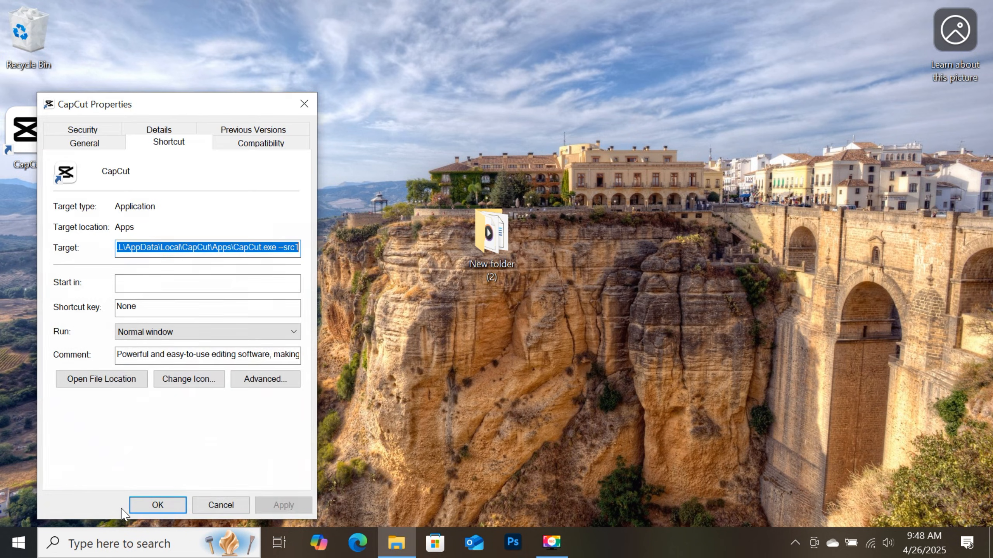
mouse_move(130, 440)
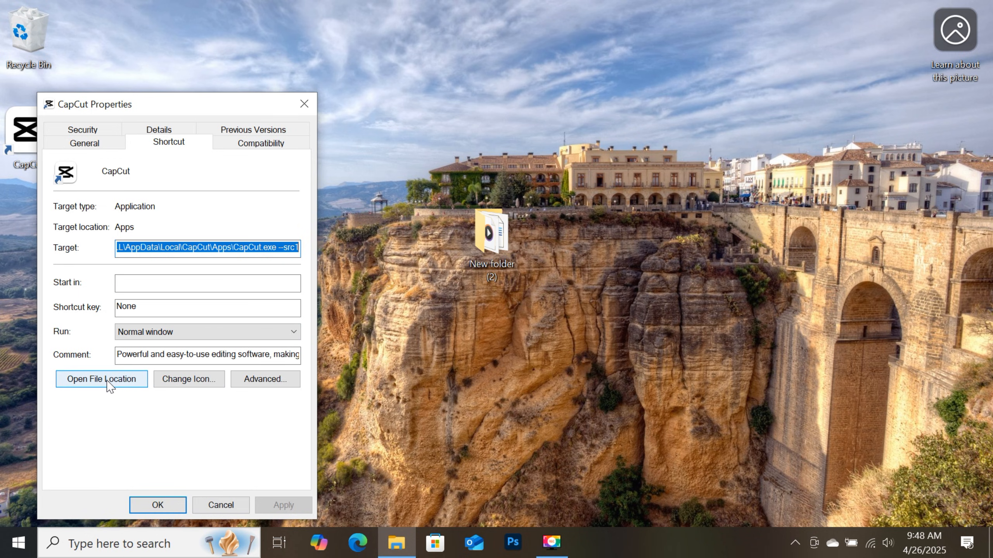
left_click(101, 378)
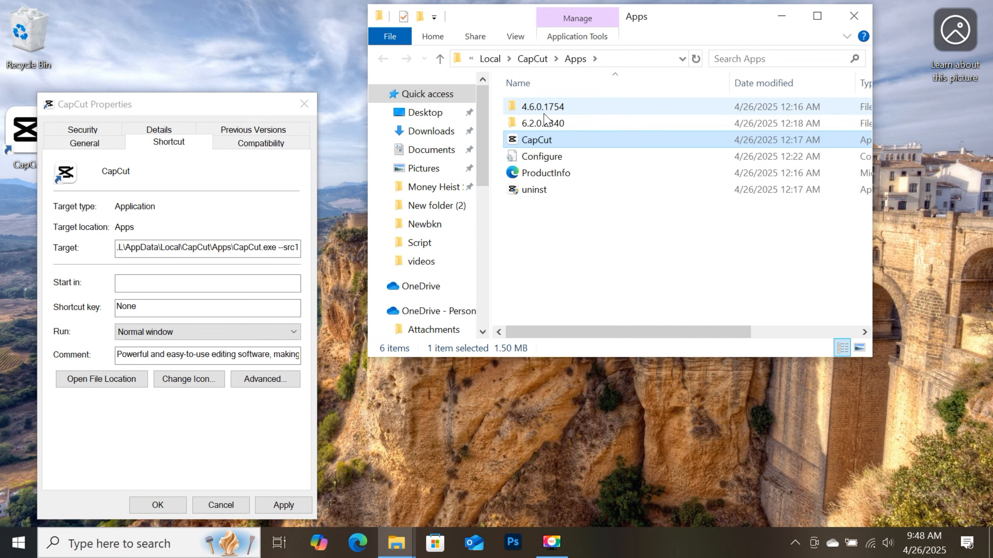
mouse_move(570, 133)
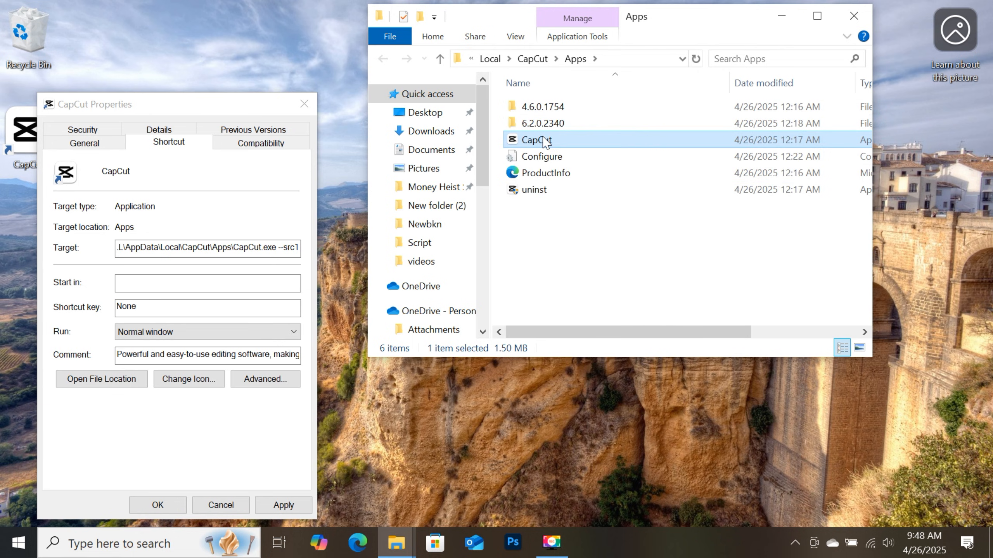
mouse_move(541, 107)
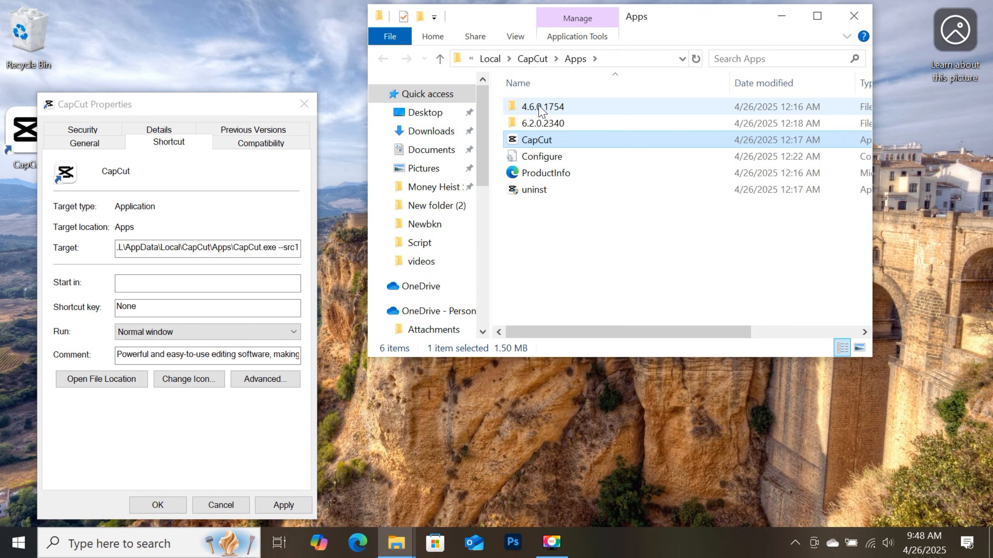
mouse_move(541, 106)
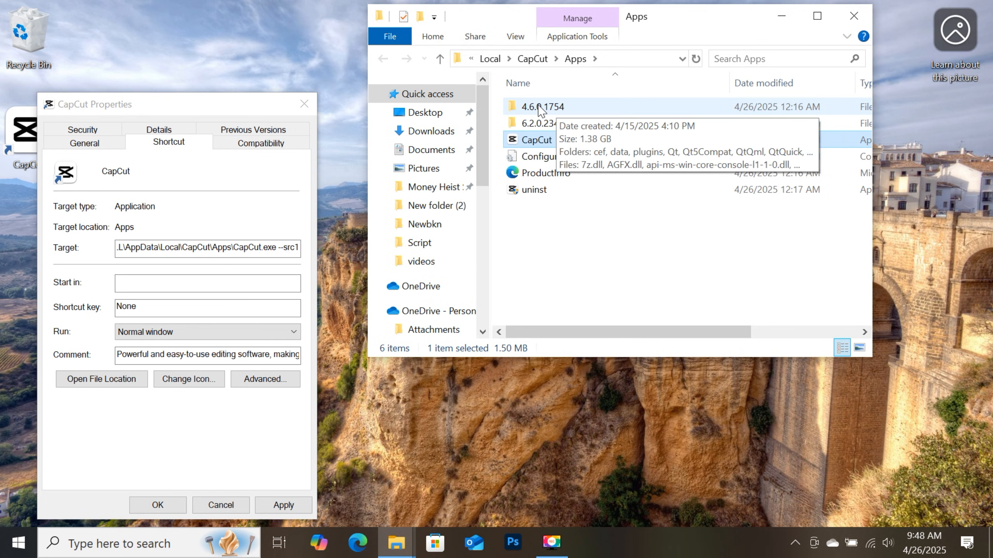
mouse_move(537, 112)
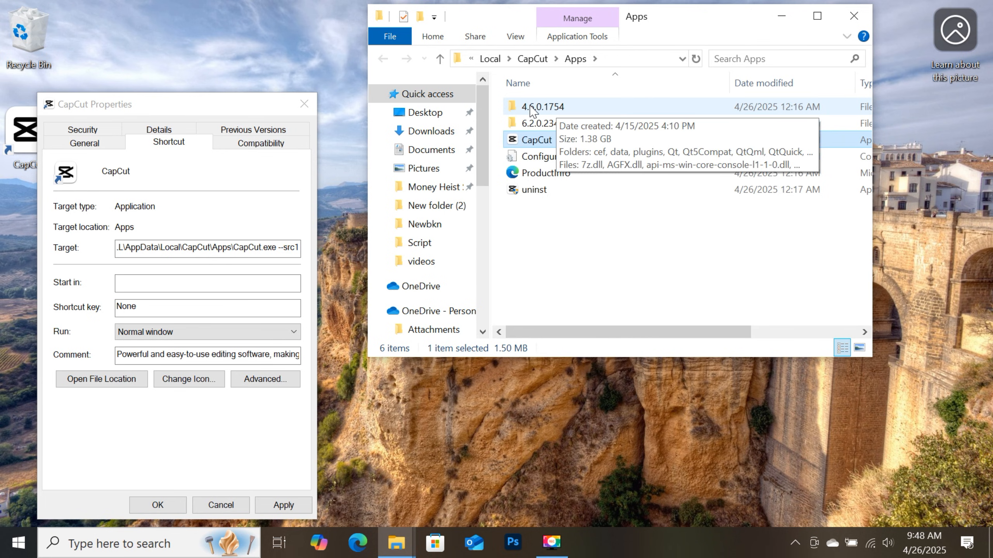
Step: Open the 4.6.0.1754 version folder and scroll to its CapCut.exe
double_click(542, 106)
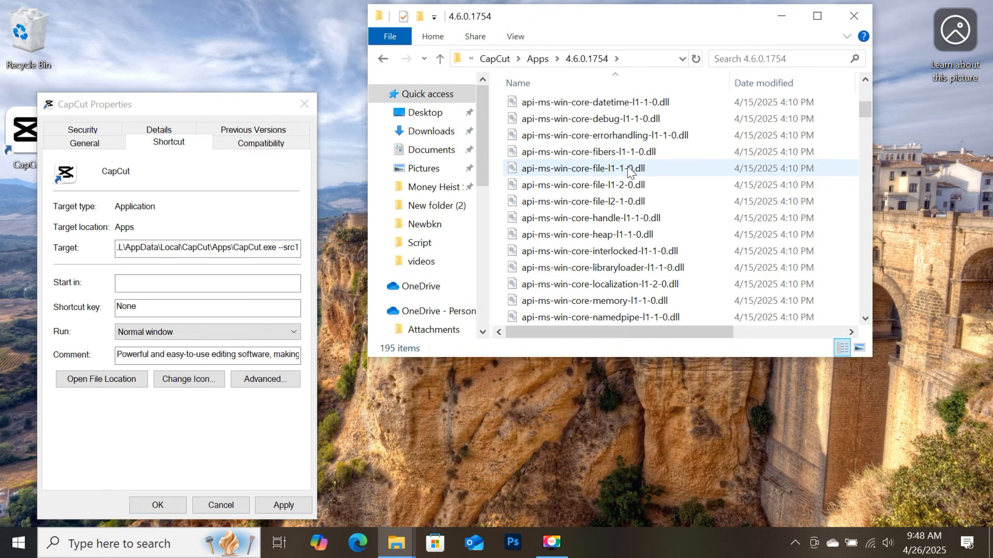
scroll("down", 3)
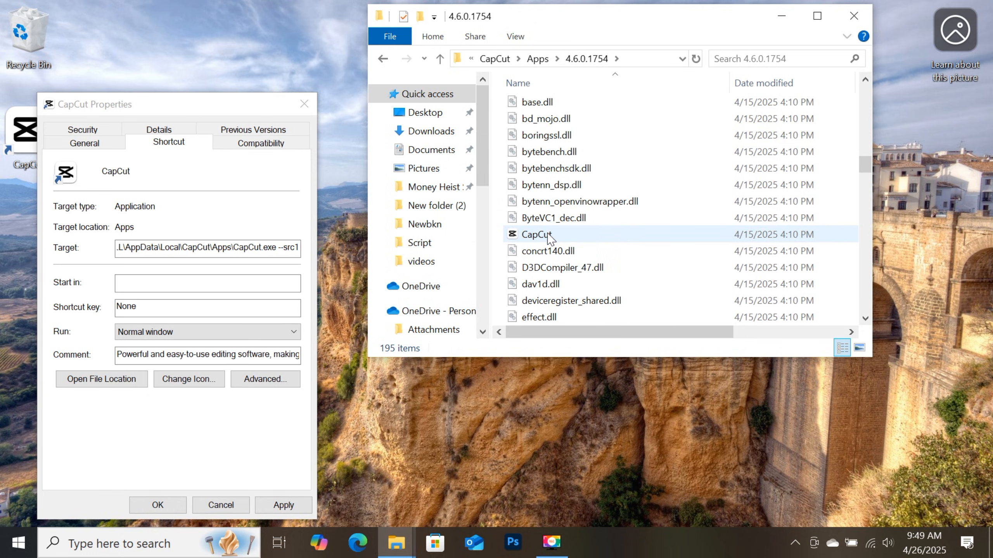
right_click(535, 235)
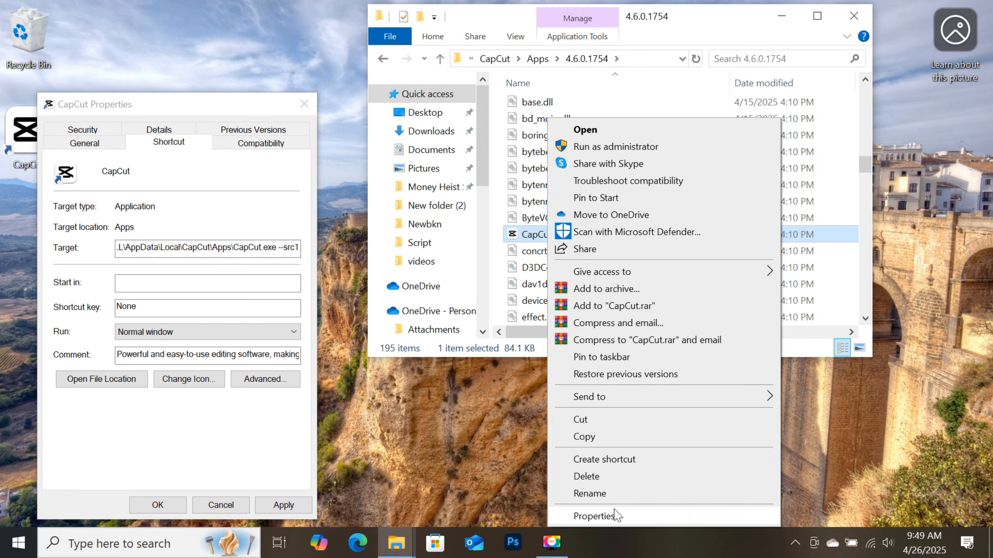
left_click(596, 515)
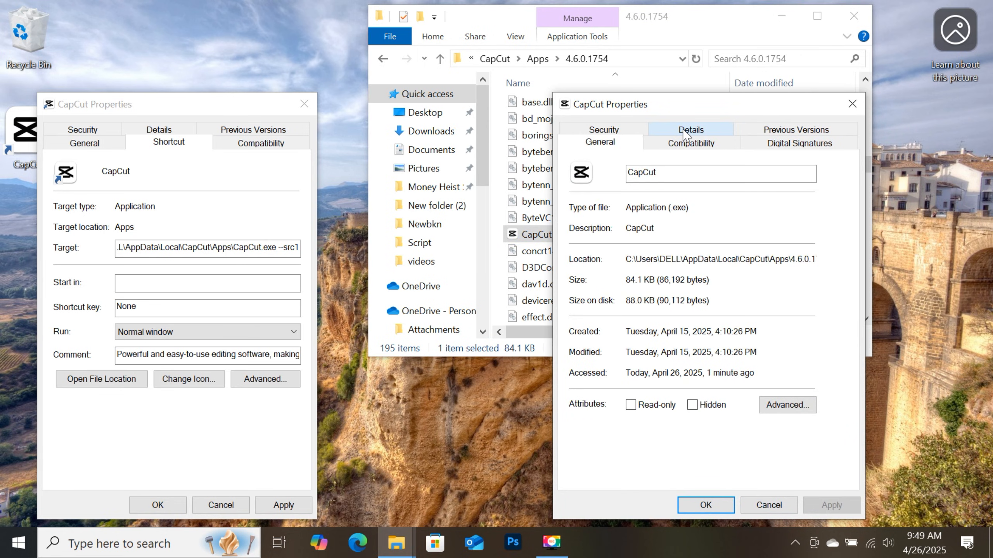
left_click(689, 129)
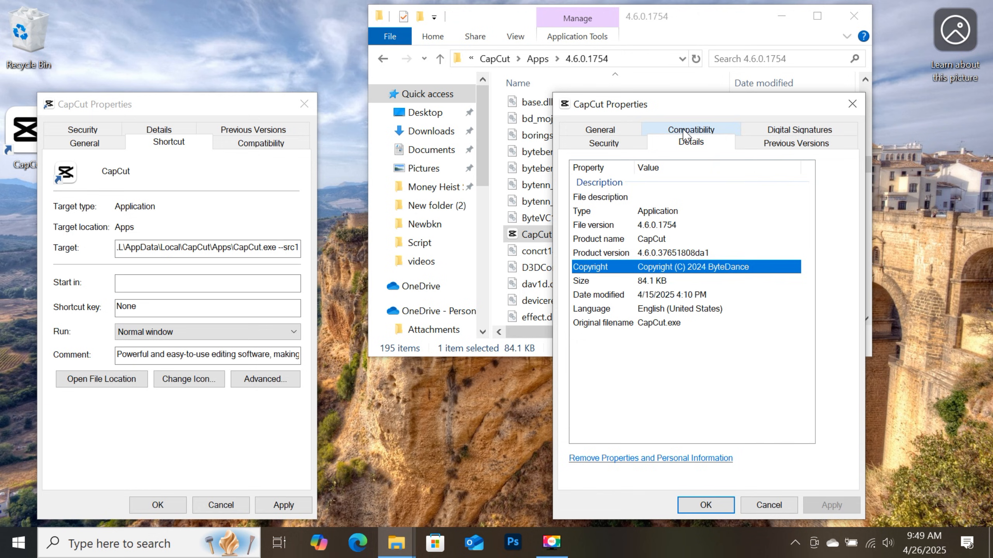
mouse_move(643, 214)
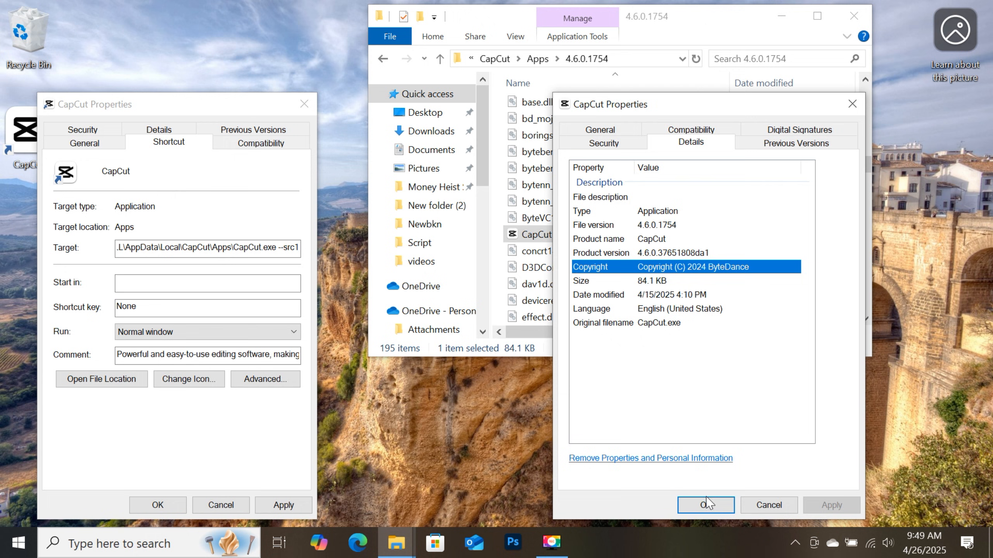
left_click(705, 505)
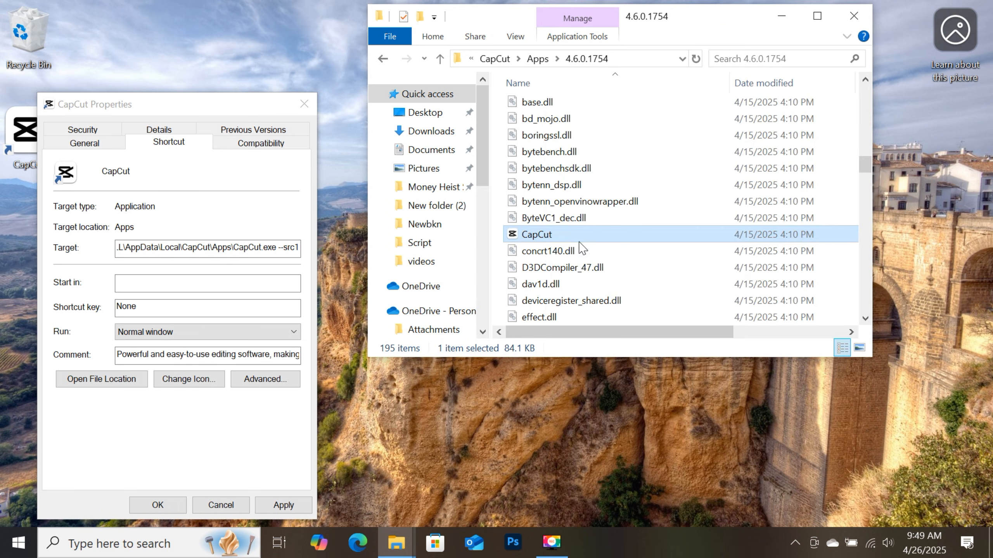
Step: Launch the older CapCut.exe, confirm version 4.6.0, and cancel the update-needed prompt
double_click(536, 235)
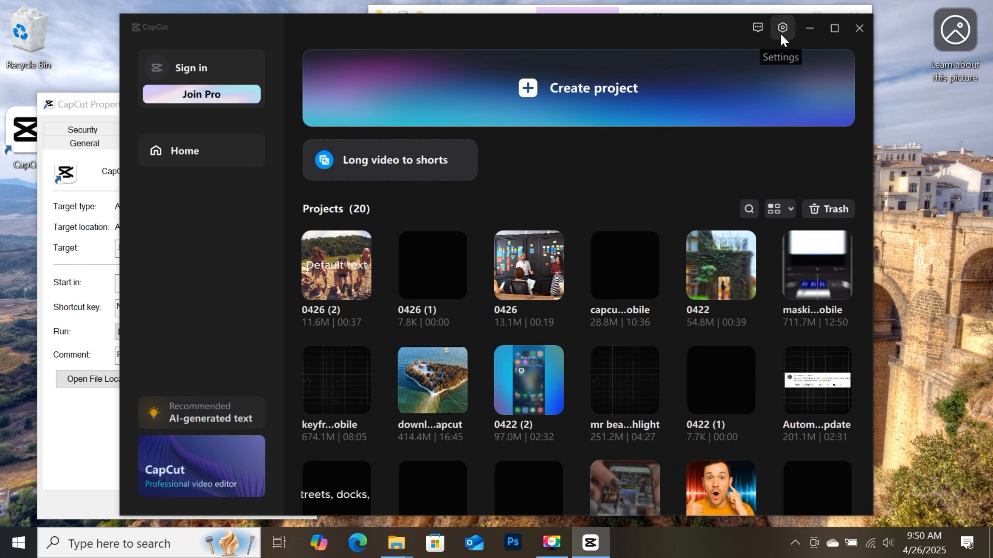
left_click(781, 27)
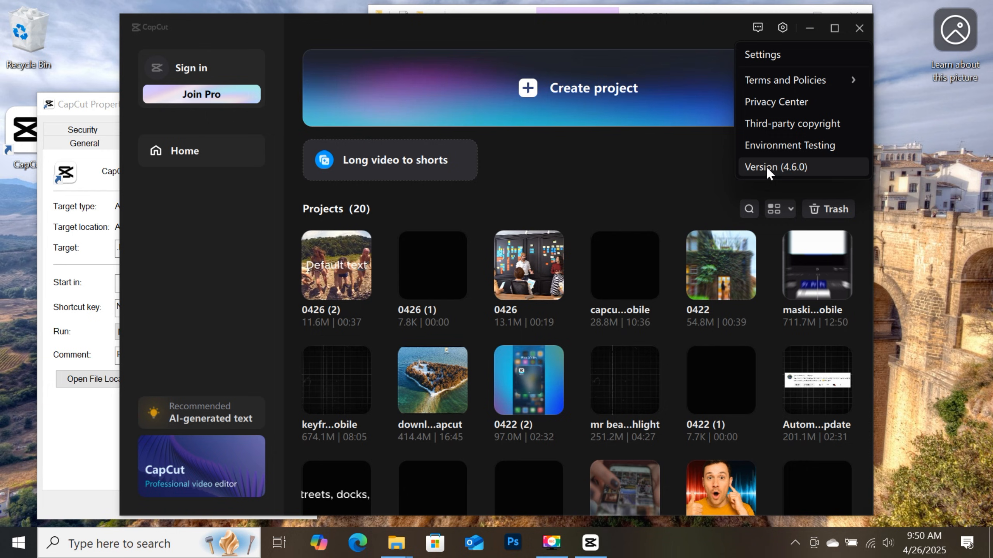
mouse_move(794, 176)
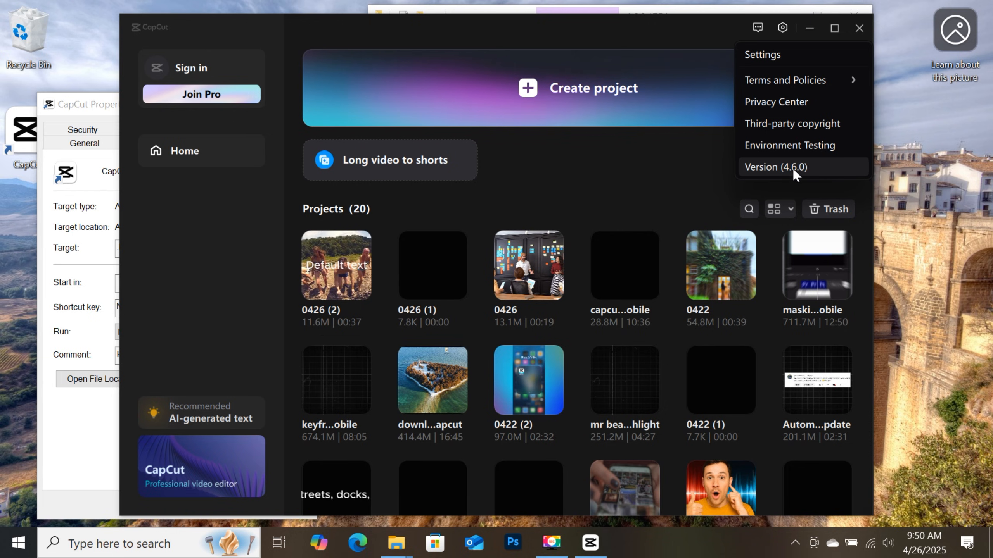
mouse_move(342, 281)
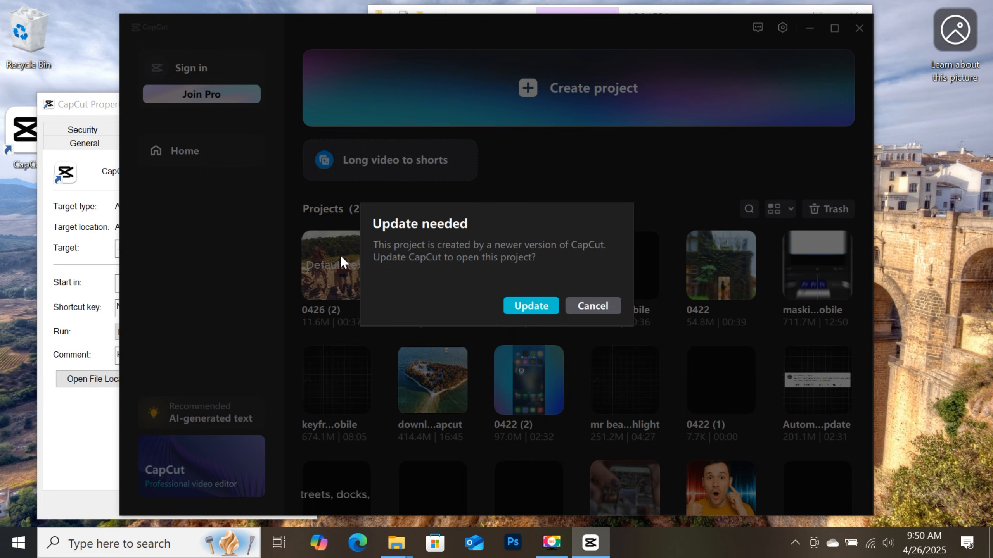
mouse_move(424, 345)
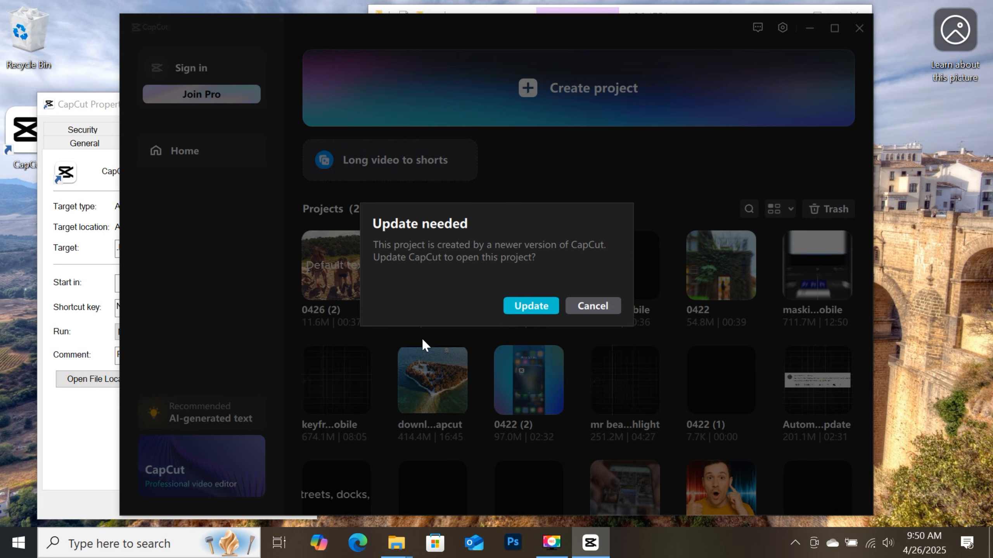
mouse_move(435, 224)
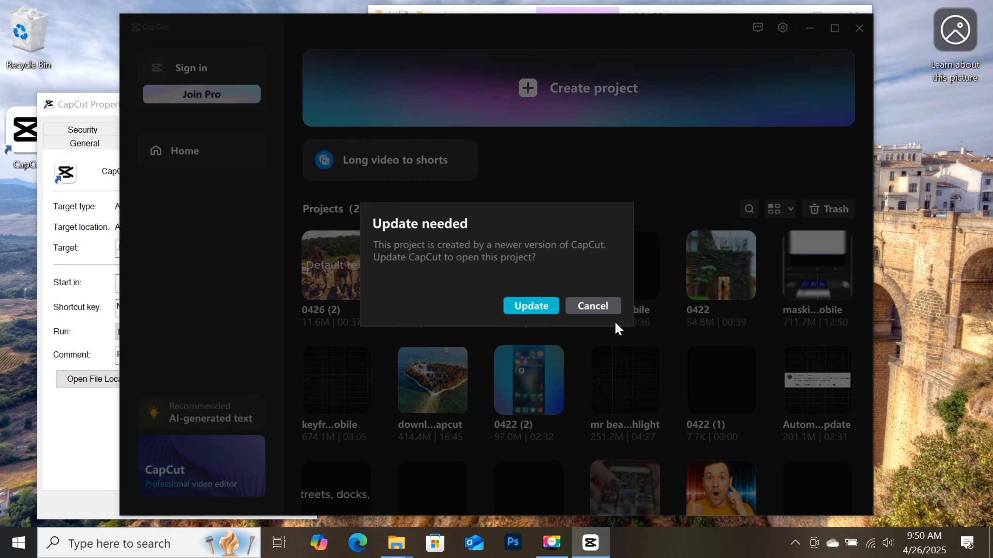
left_click(591, 306)
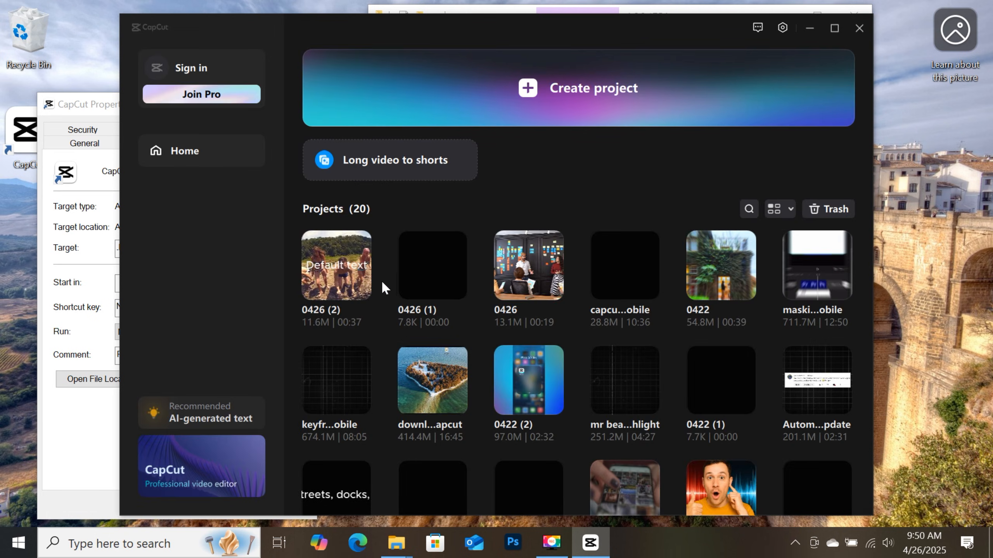
Step: Open project 0422, add Default text, and select the Jessie text-to-speech voice
double_click(720, 266)
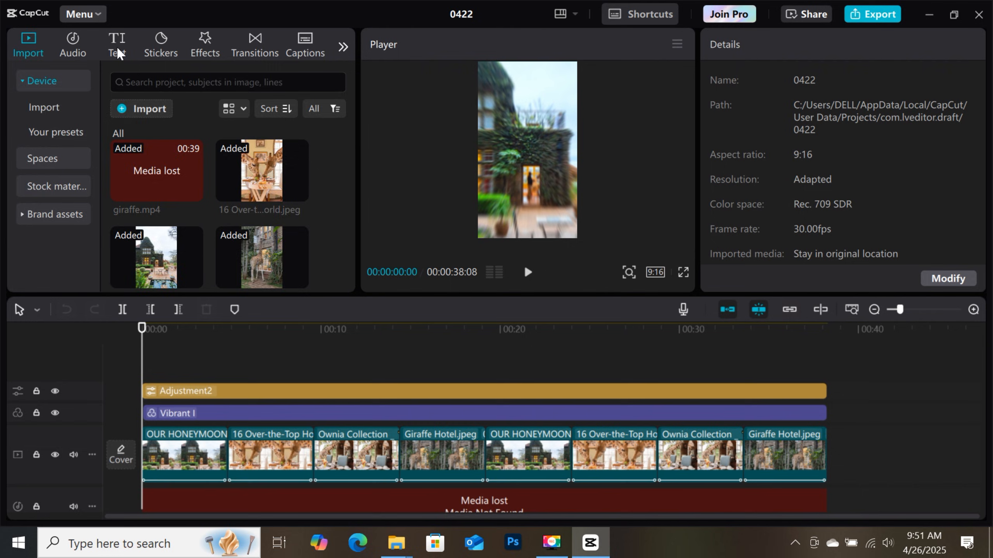
left_click(116, 44)
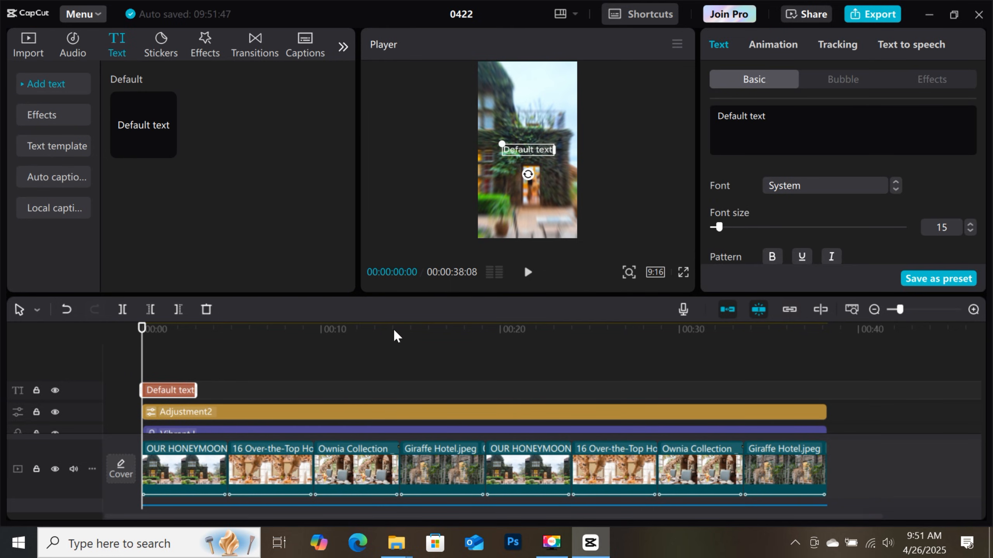
left_click(911, 45)
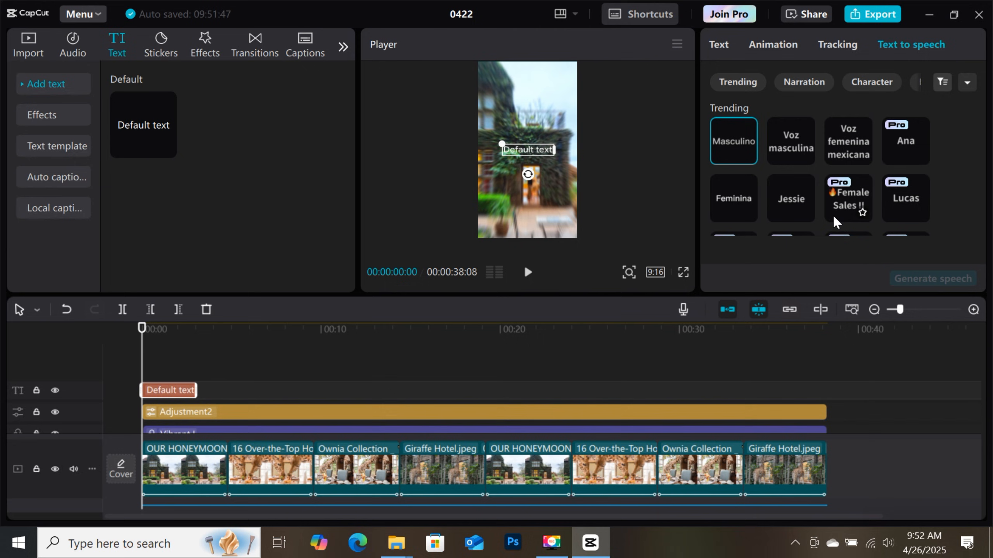
left_click(790, 198)
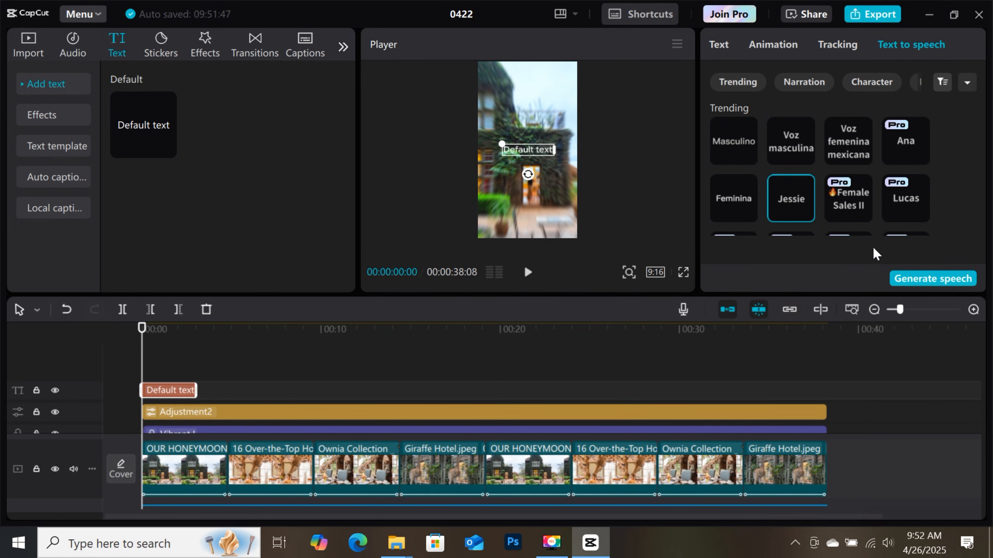